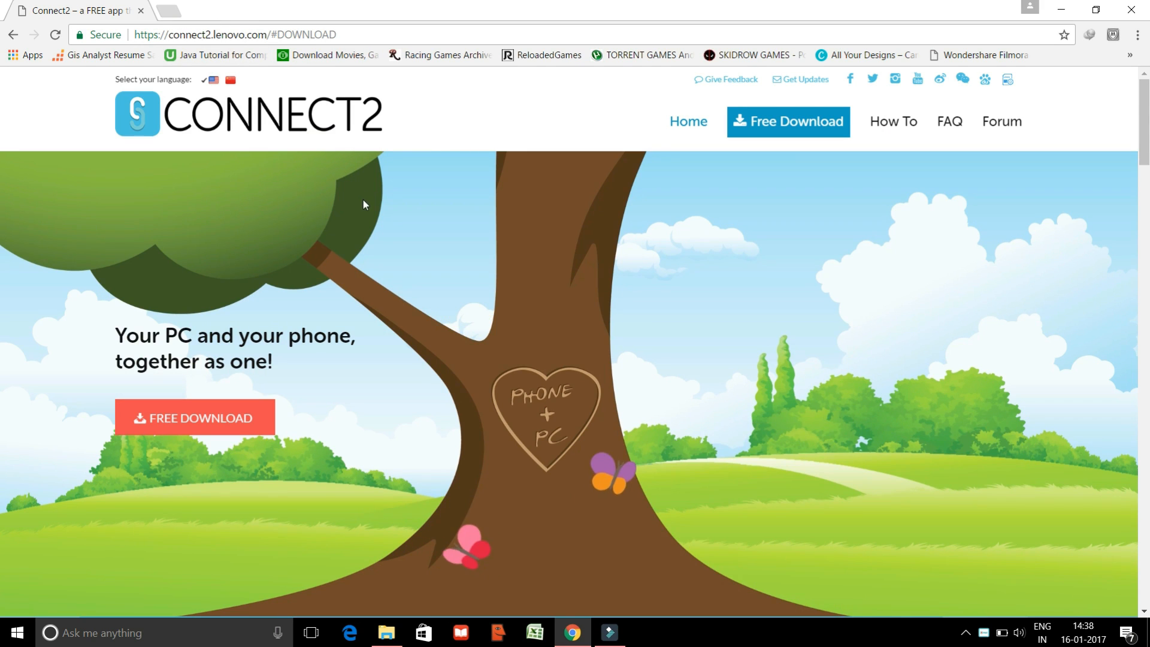
- Scroll the Connect2 site to its Windows, Android and Chinese Android download options
scroll(down, 3)
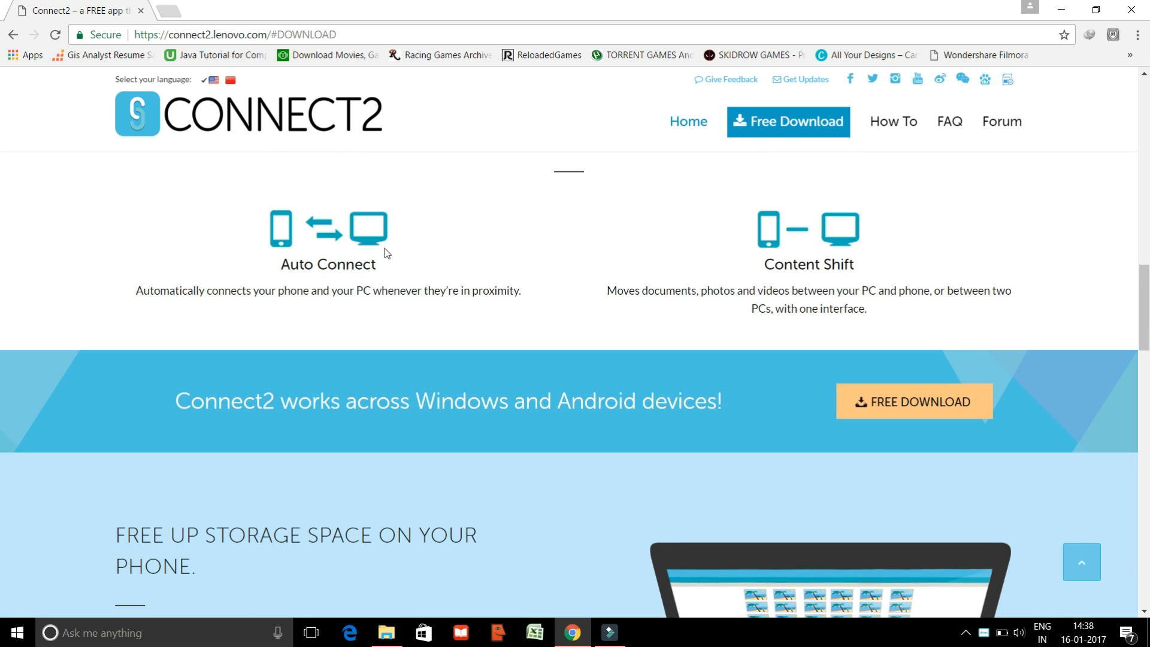
scroll(up, 3)
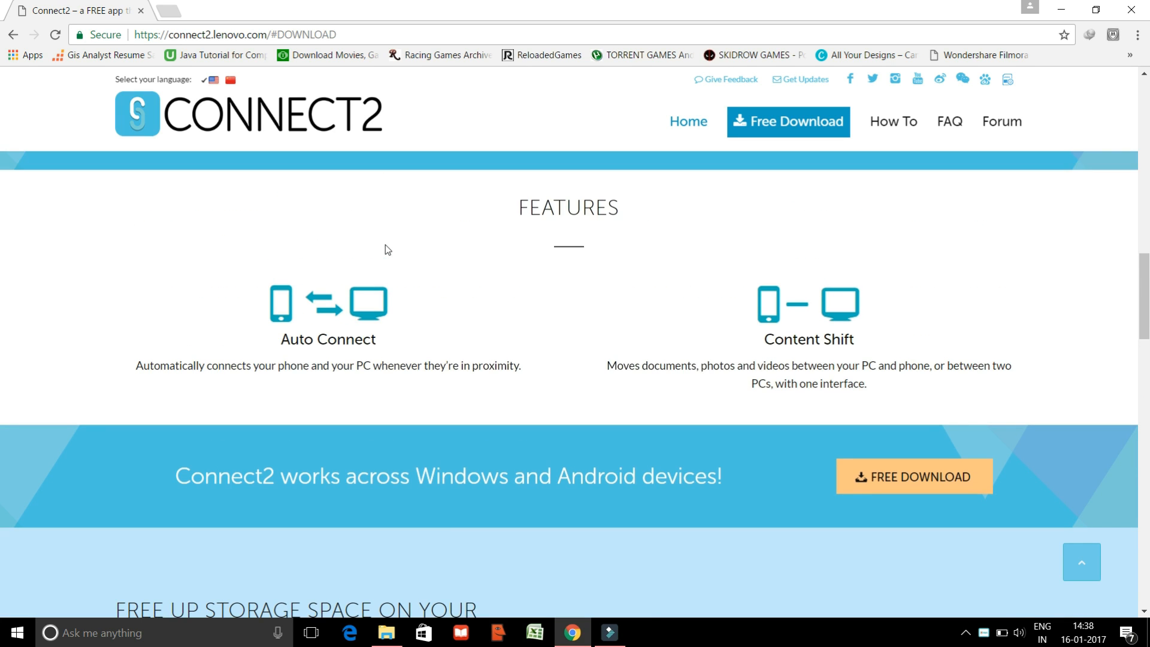
scroll(down, 3)
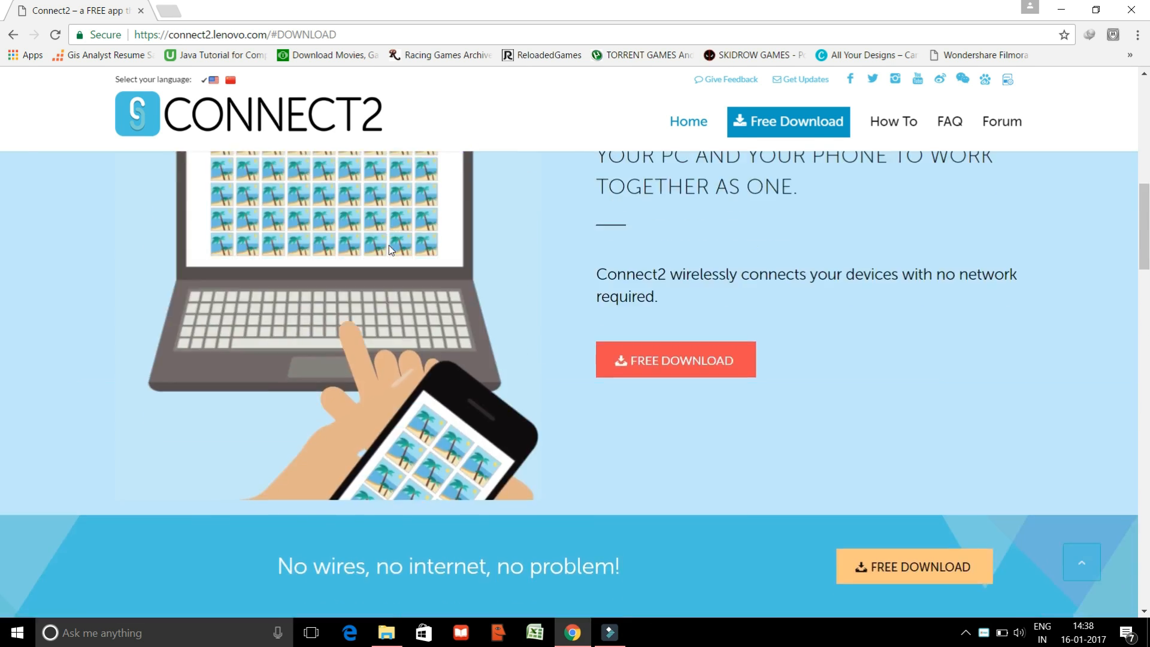
scroll(up, 3)
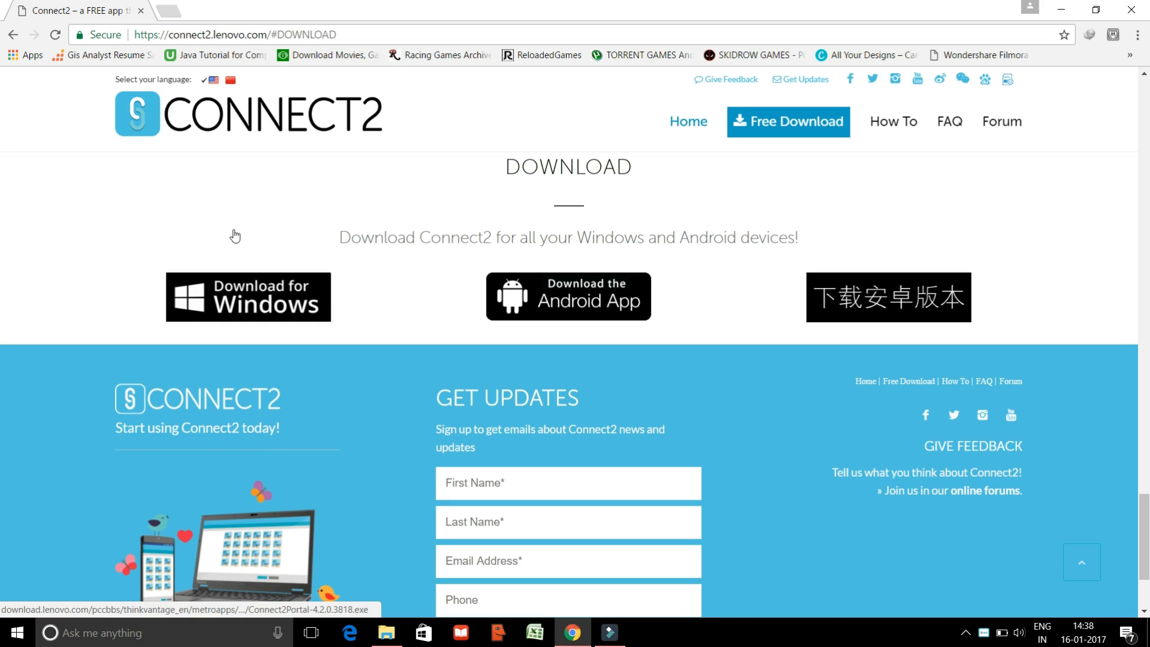
mouse_move(201, 236)
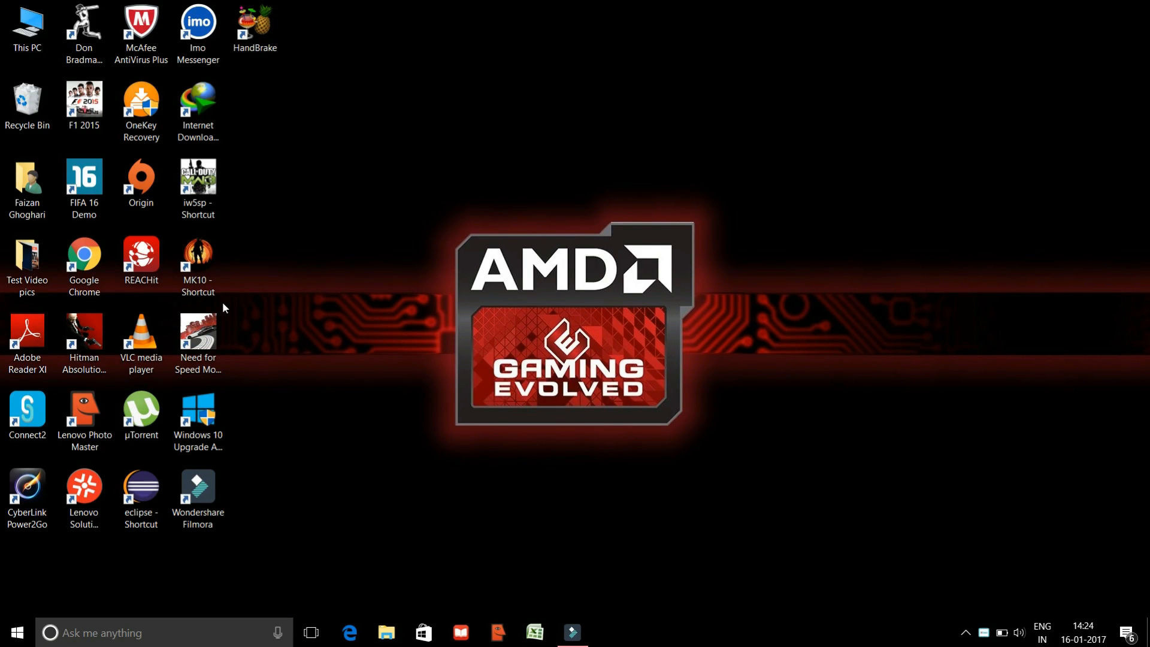
- Launch Connect2 from its desktop shortcut to reach the QR-code pairing screen
click(27, 414)
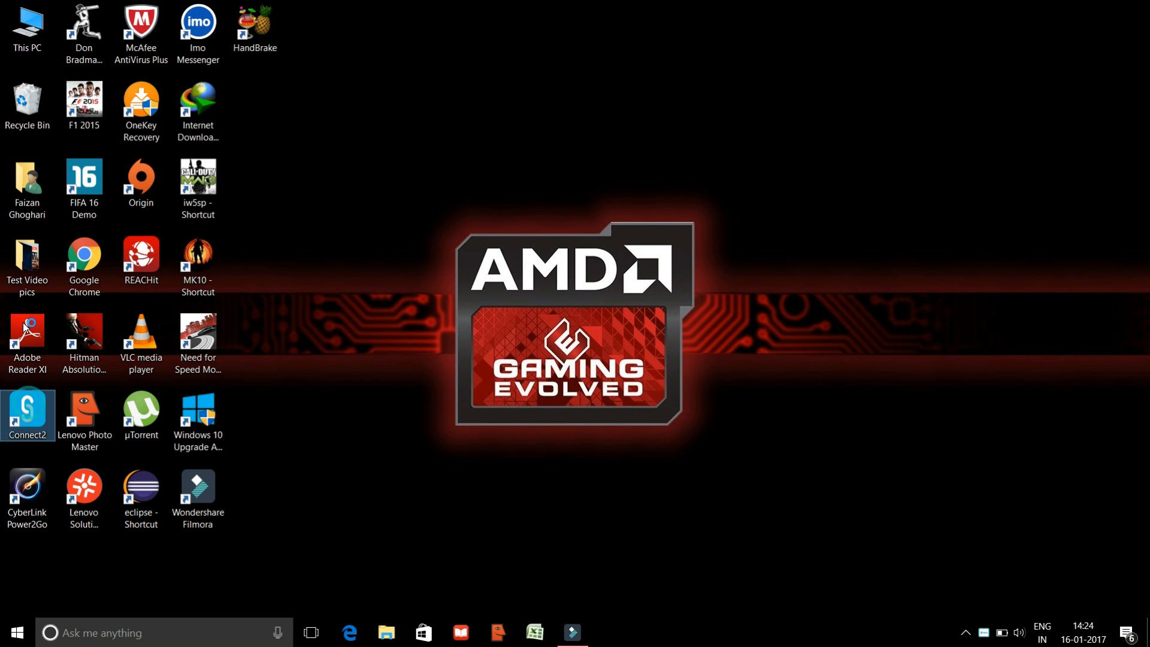
mouse_move(545, 245)
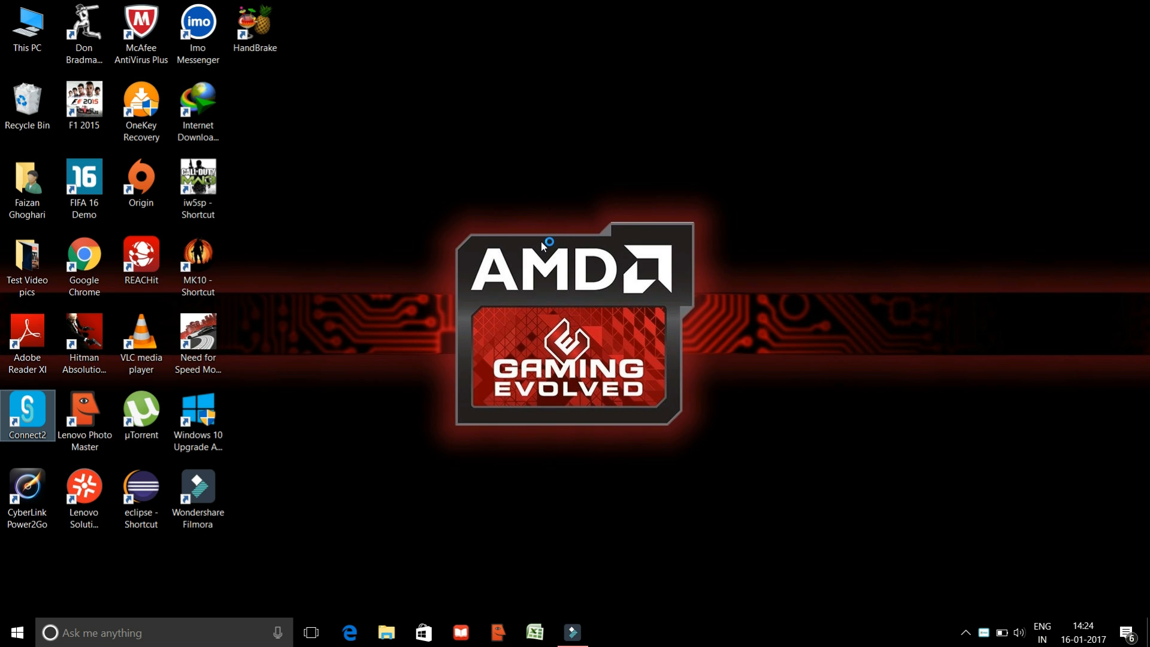
double_click(27, 410)
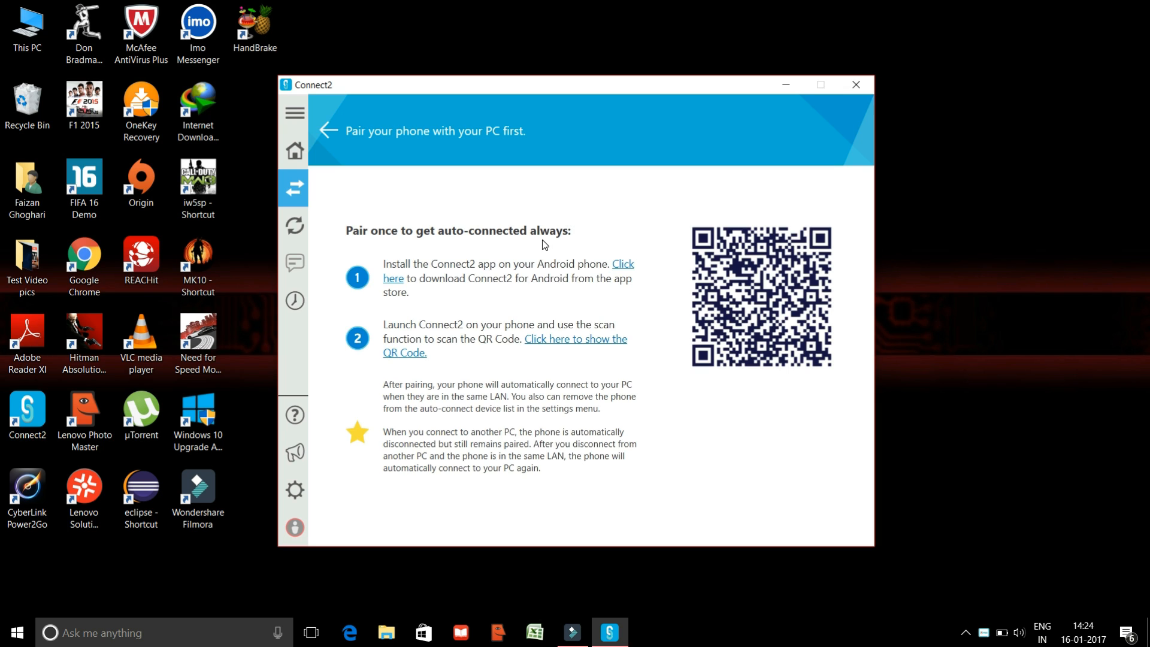
mouse_move(672, 153)
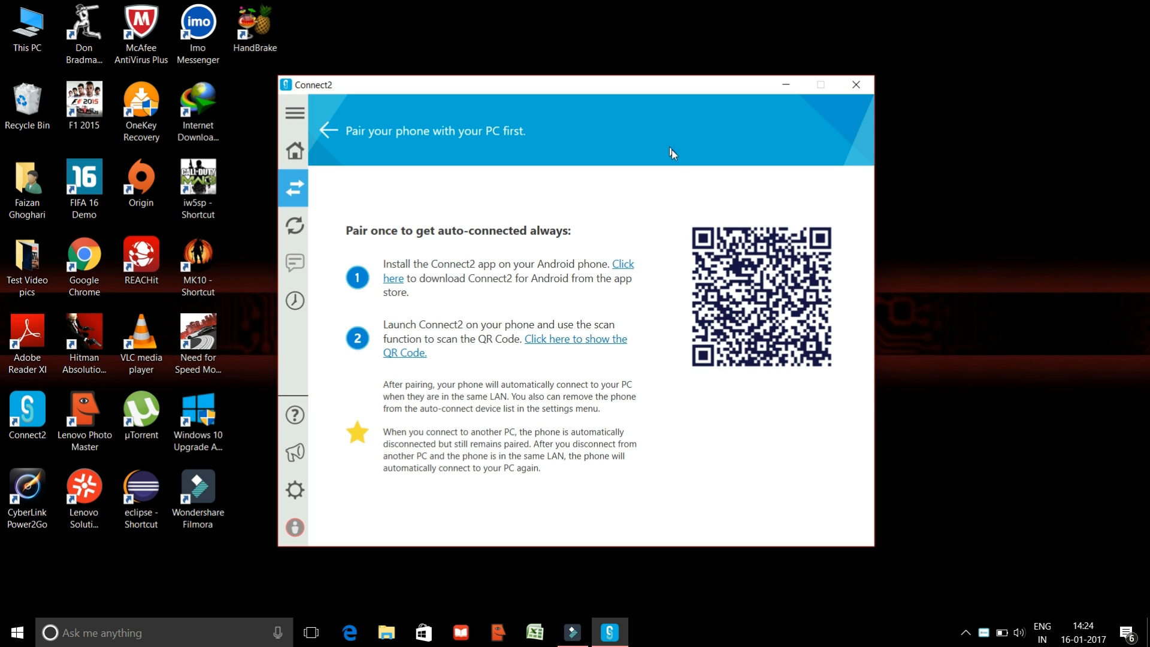
mouse_move(603, 170)
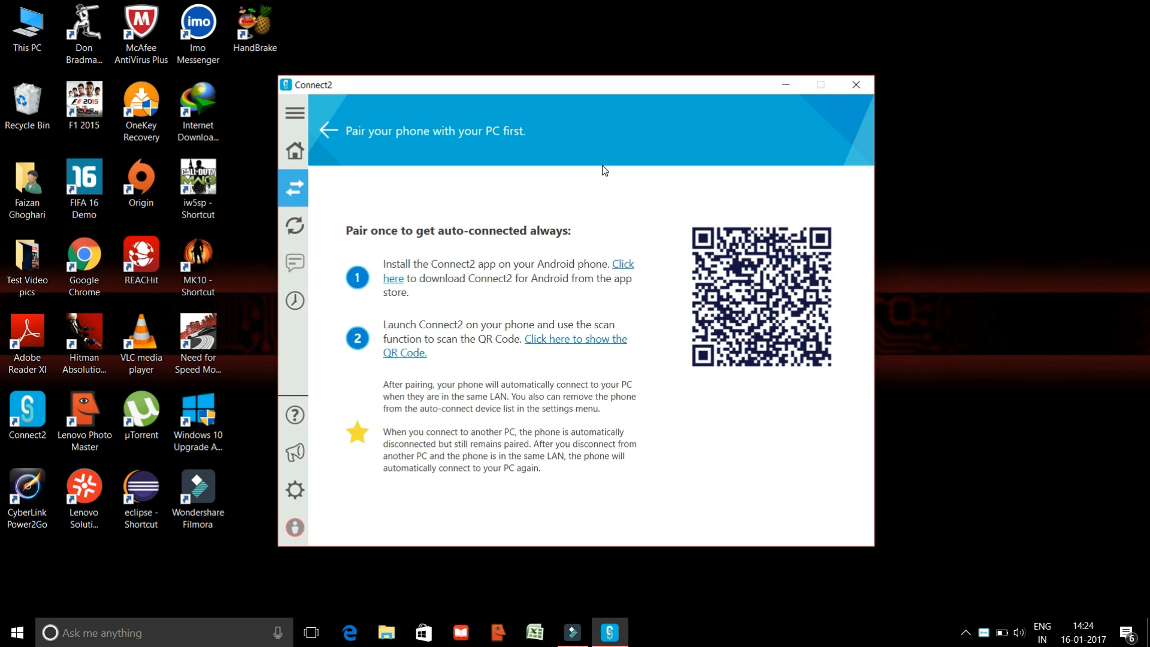
mouse_move(594, 170)
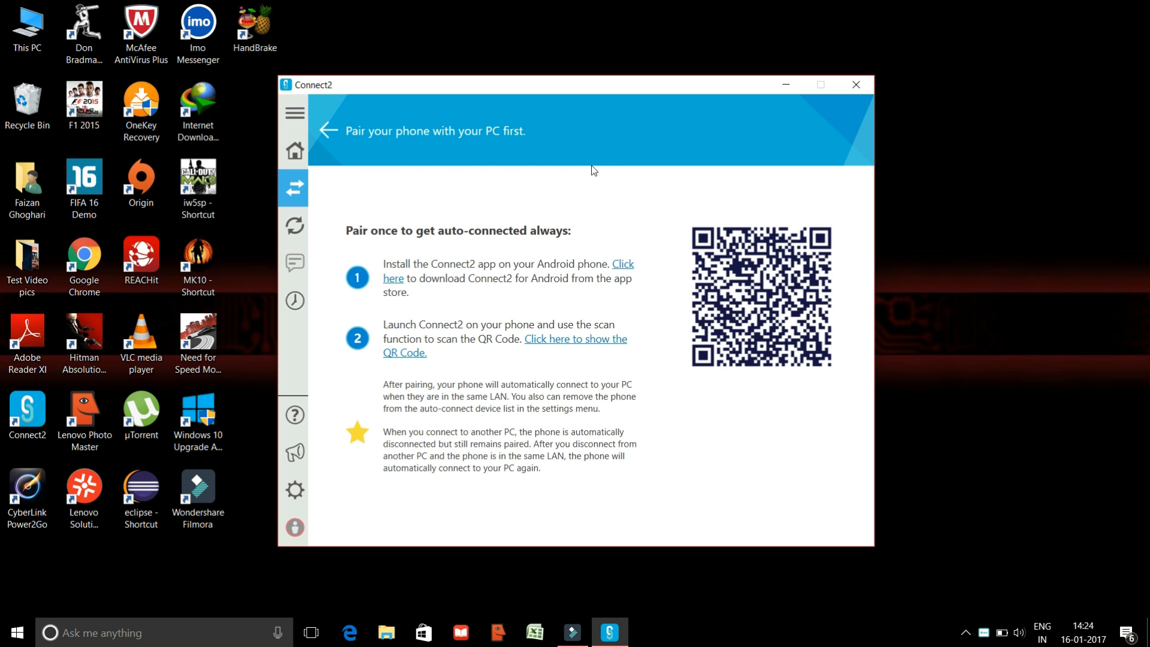
mouse_move(329, 200)
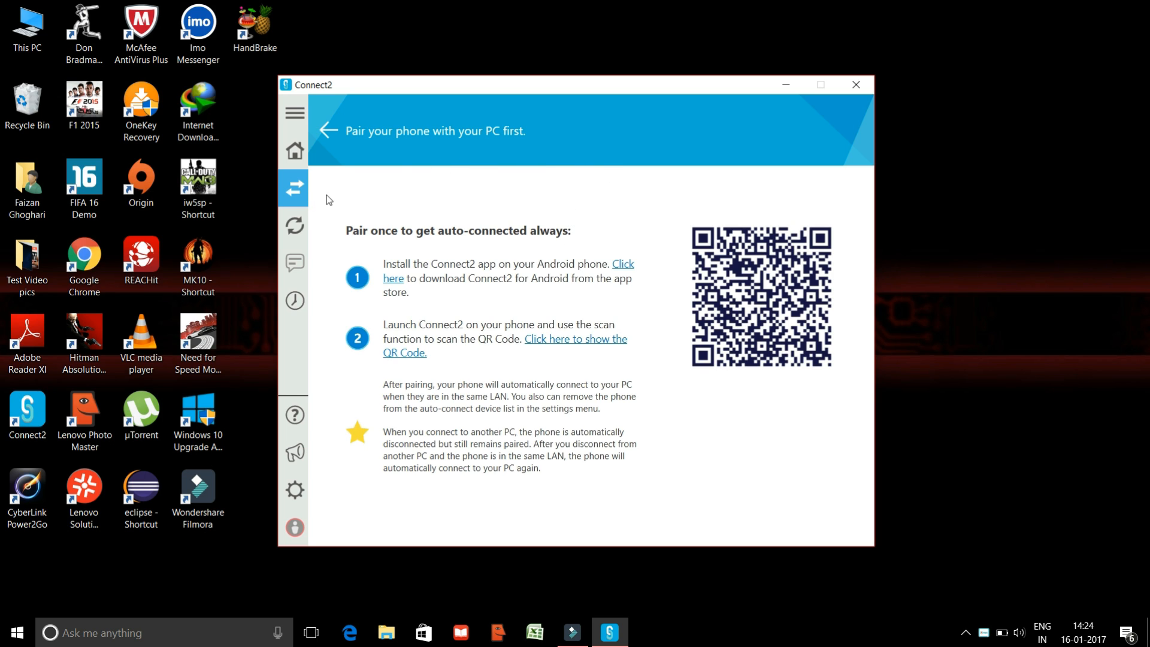
mouse_move(364, 232)
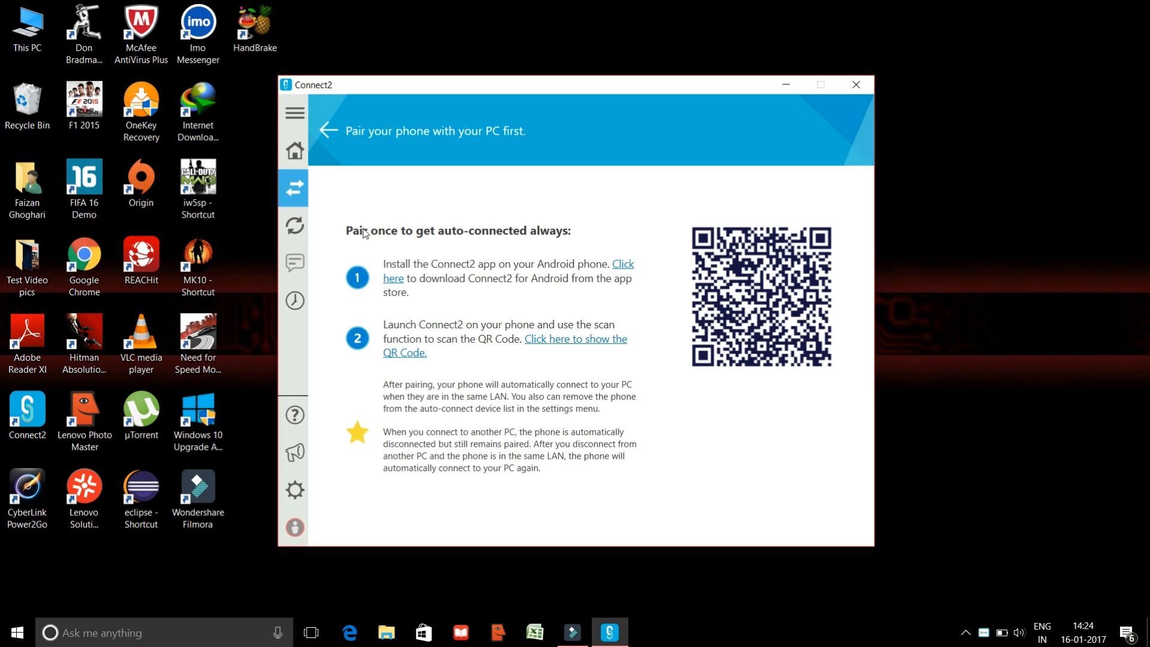
mouse_move(237, 122)
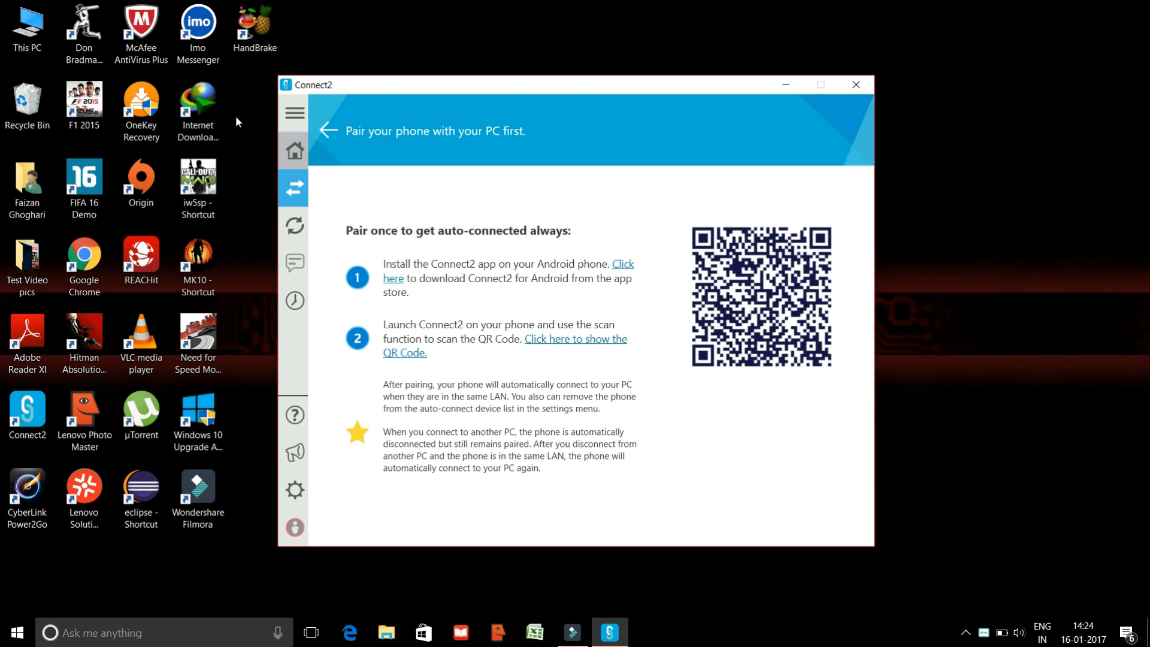
click(294, 150)
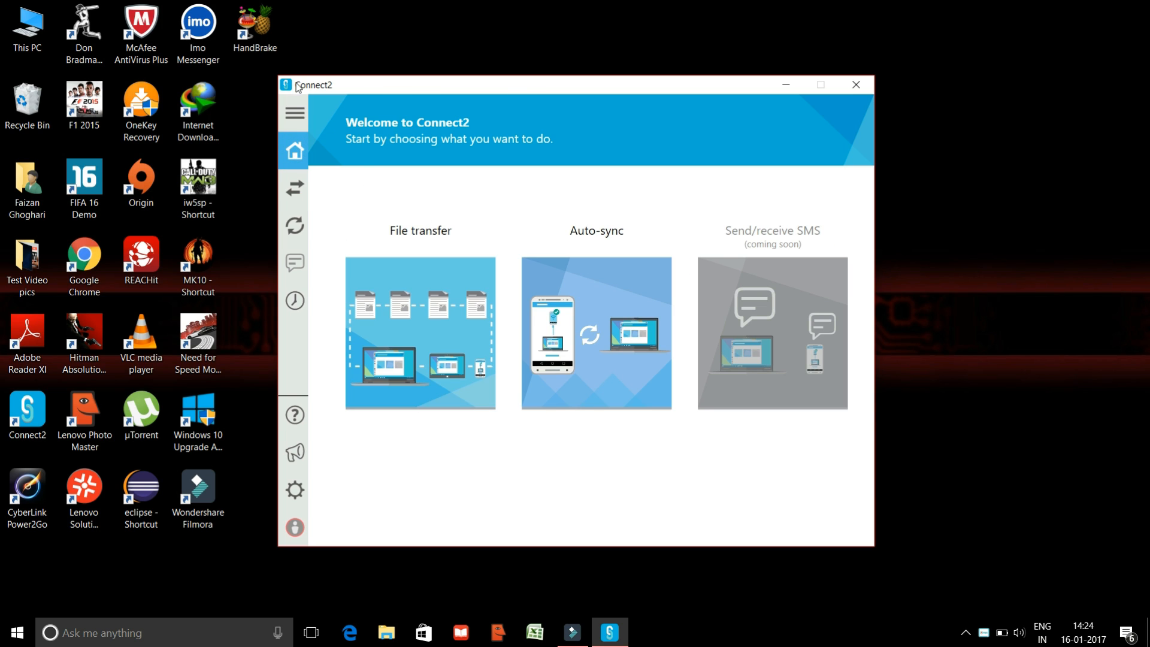
click(294, 188)
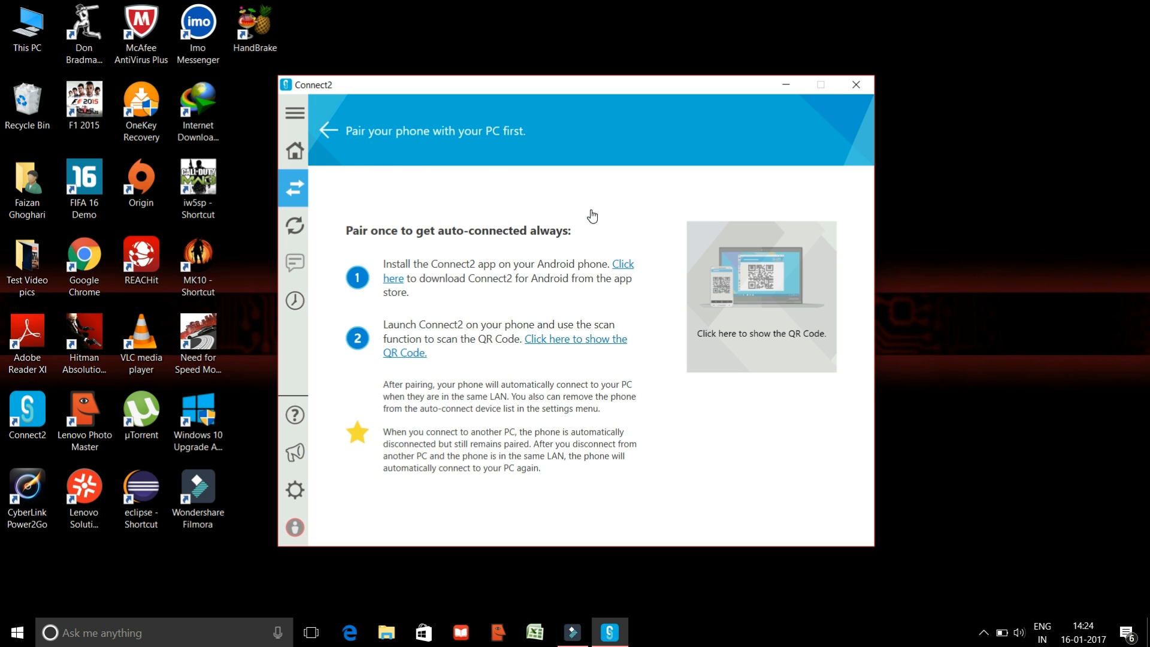
click(760, 295)
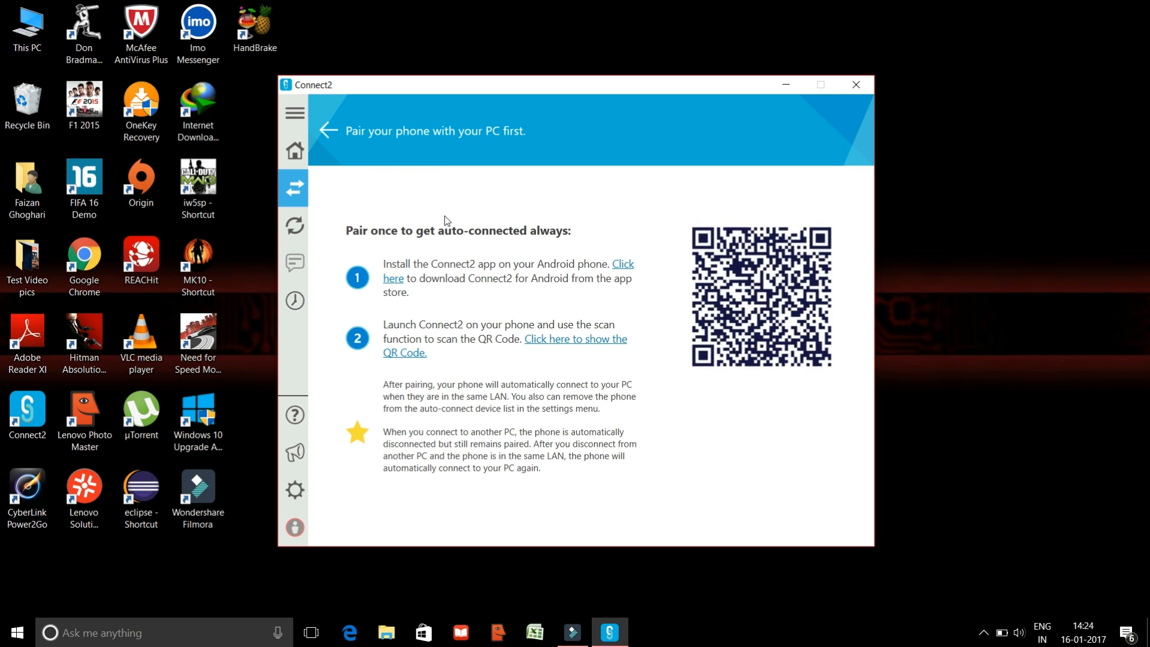